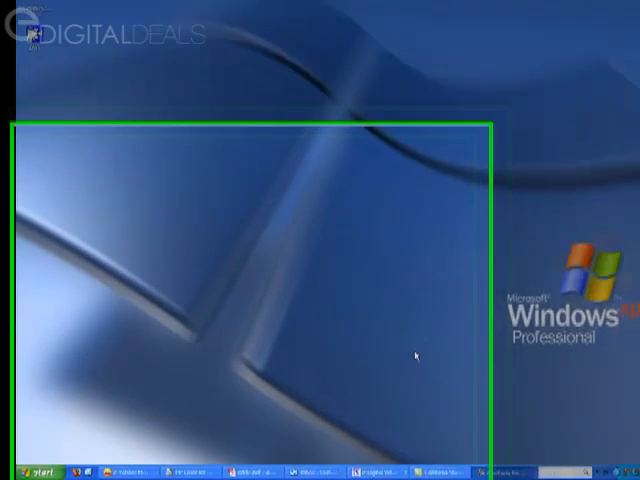
Launch cmd from the Start menu's Run dialog
click(25, 468)
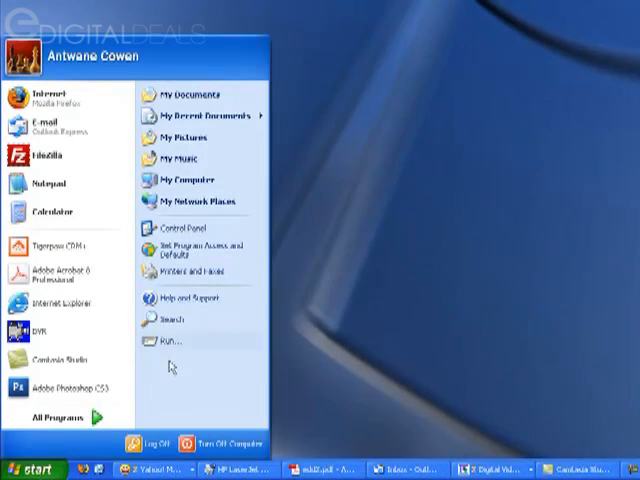
click(169, 339)
text(cmd)
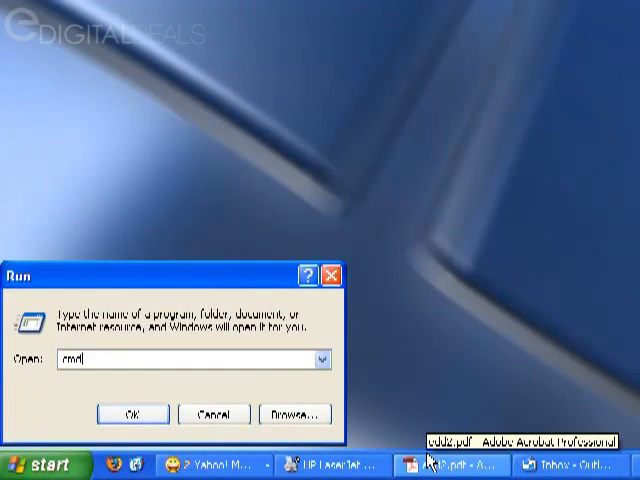
click(131, 413)
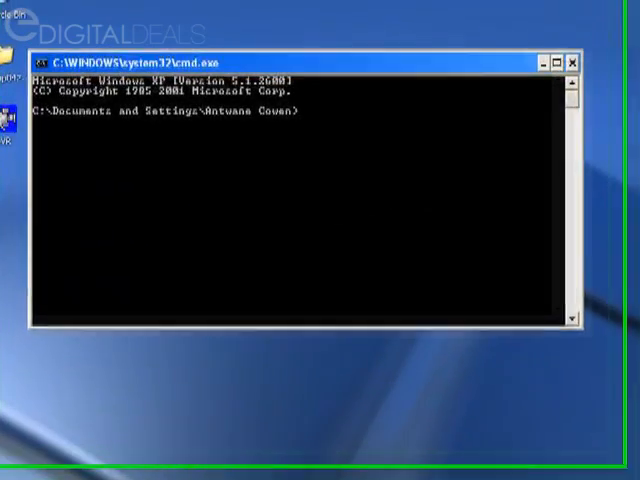
Run ipconfig to read the IP address and gateway, then close the window
text(ipconf)
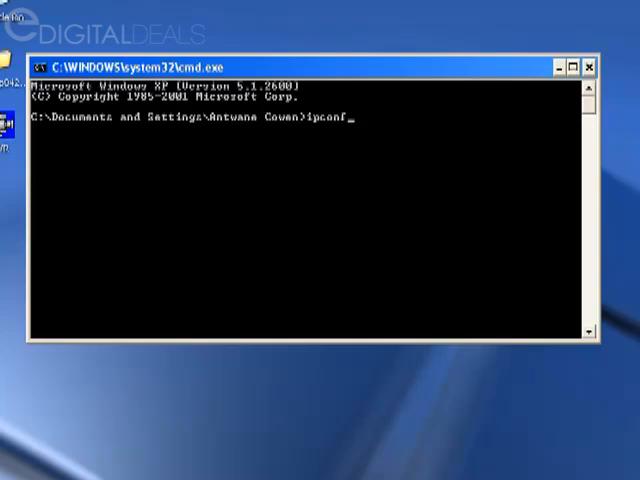
text(ig)
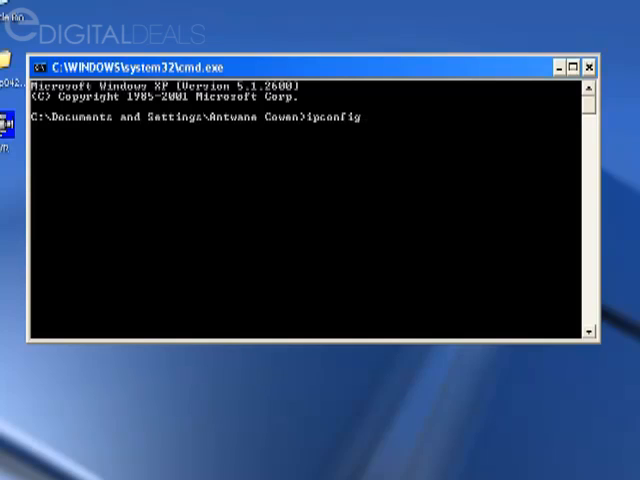
key(Return)
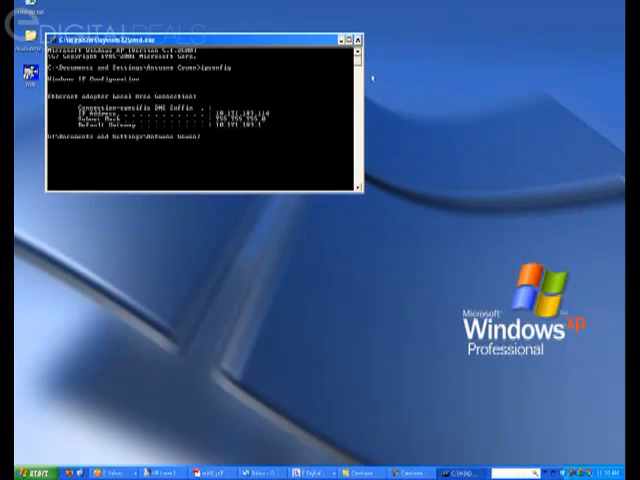
click(351, 39)
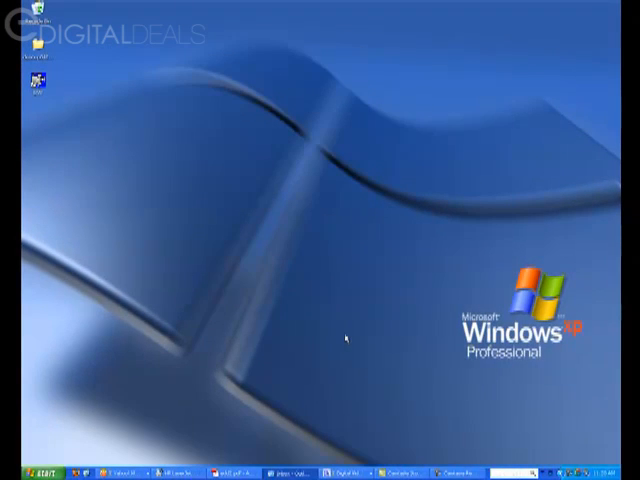
mouse_move(435, 371)
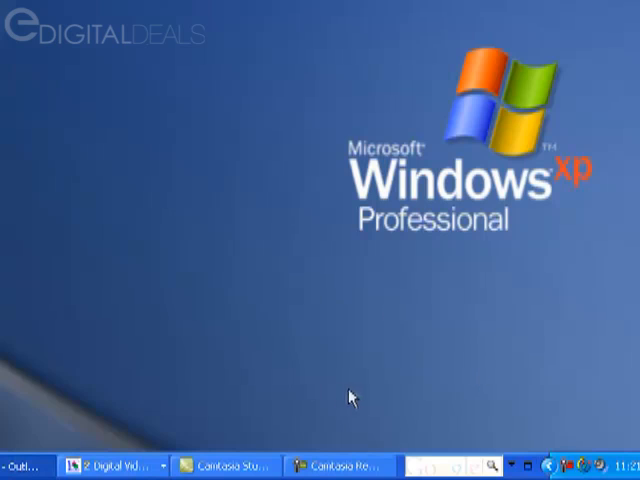
mouse_move(368, 398)
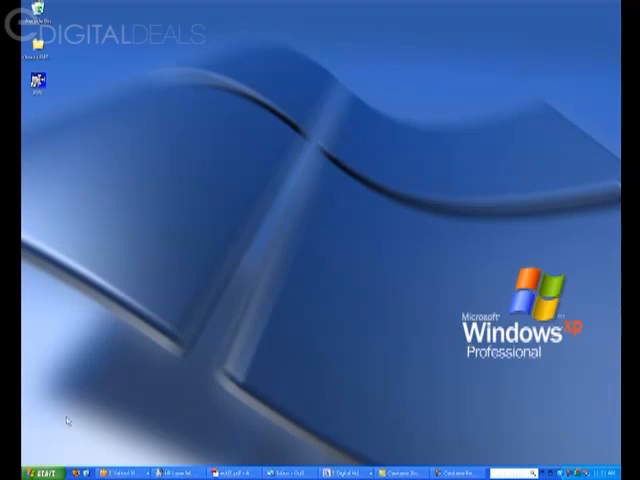
Launch Internet Explorer from the taskbar, opening on the Google home page
click(33, 471)
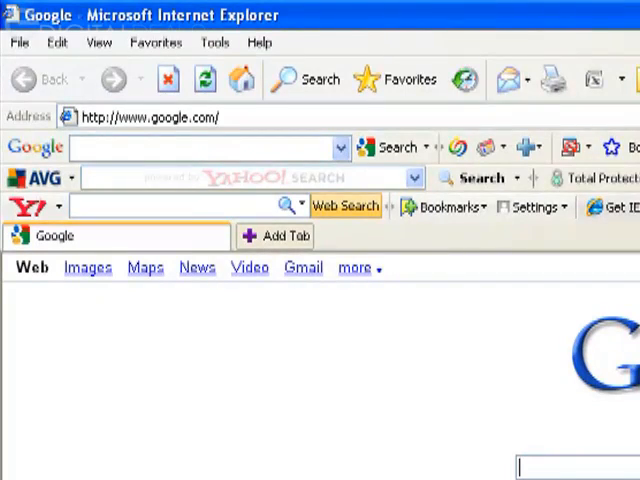
Open Tools > Internet Options on its Security tab
click(215, 42)
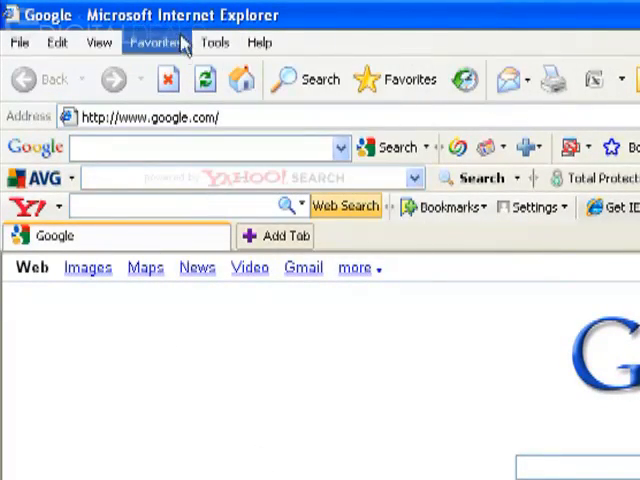
click(215, 42)
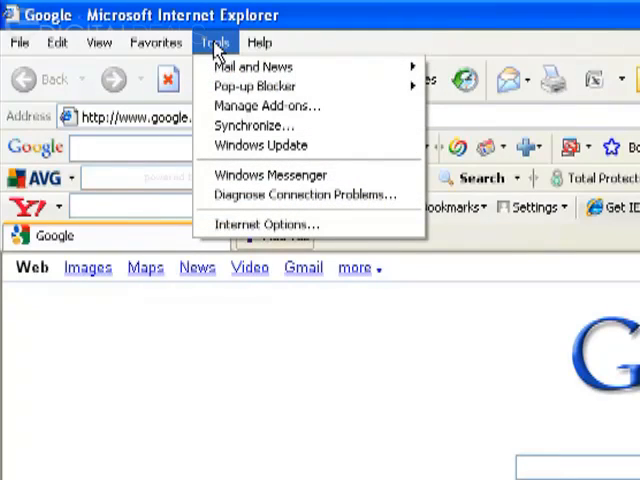
mouse_move(266, 223)
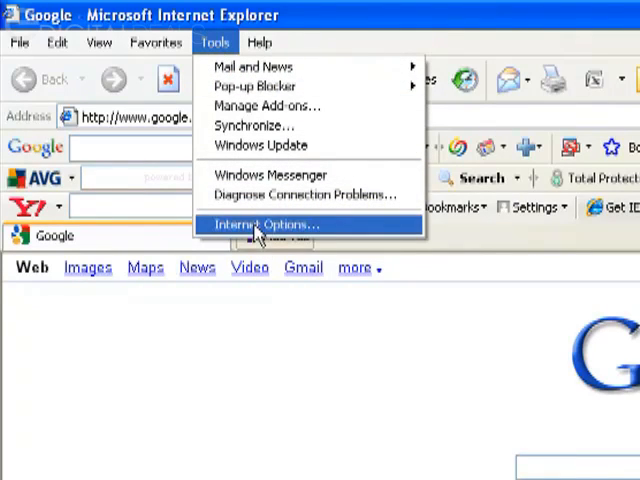
click(266, 224)
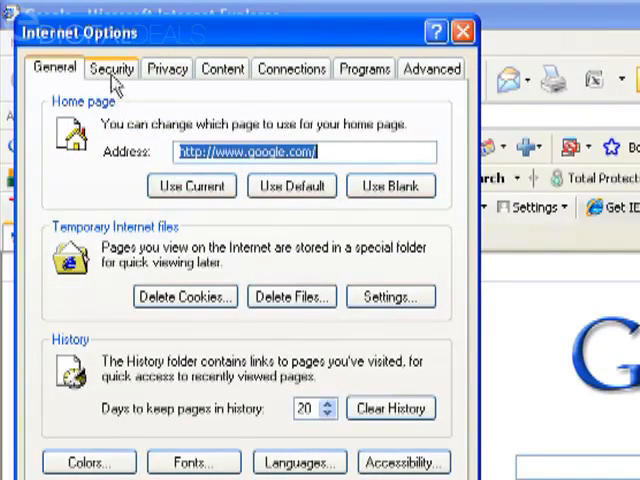
click(111, 68)
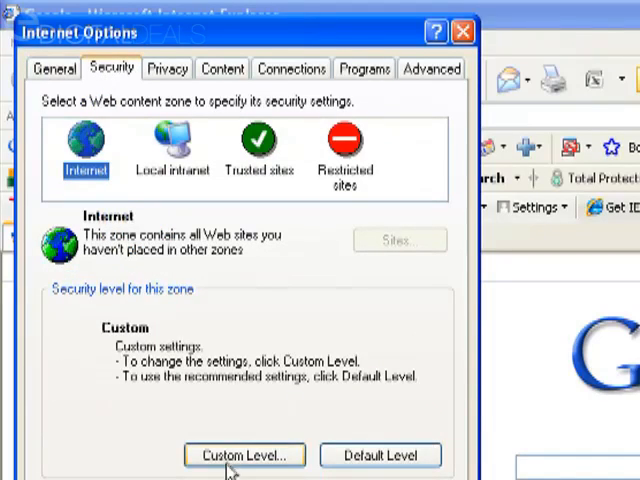
click(243, 455)
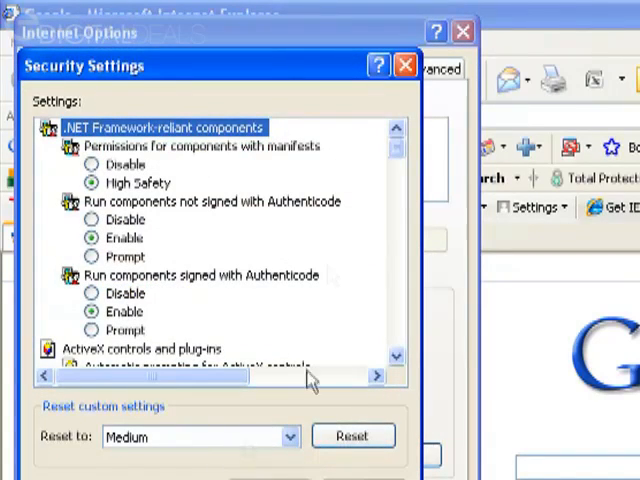
scroll(down, 3)
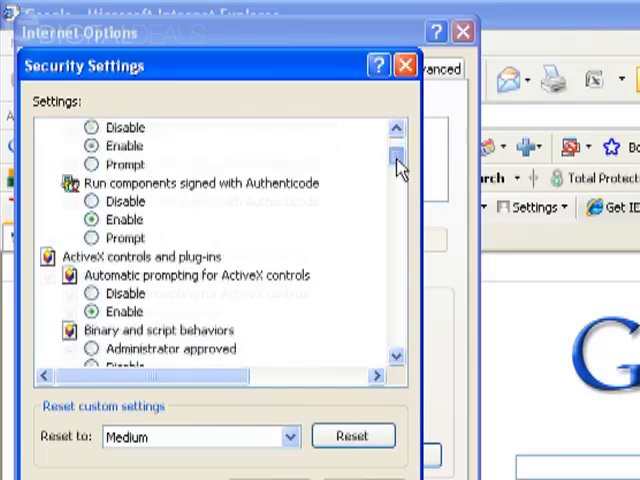
scroll(down, 3)
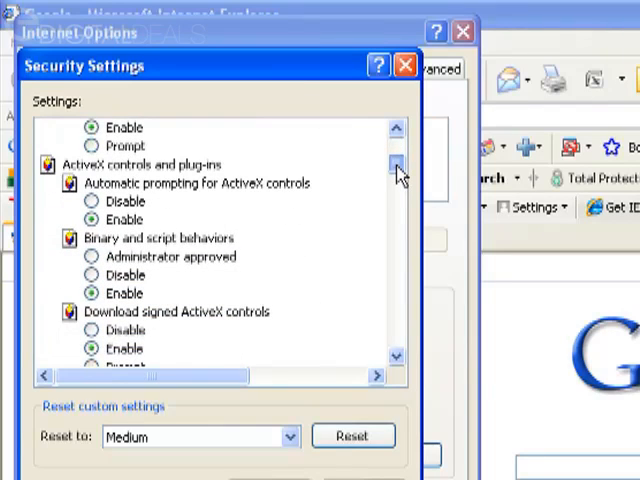
scroll(down, 3)
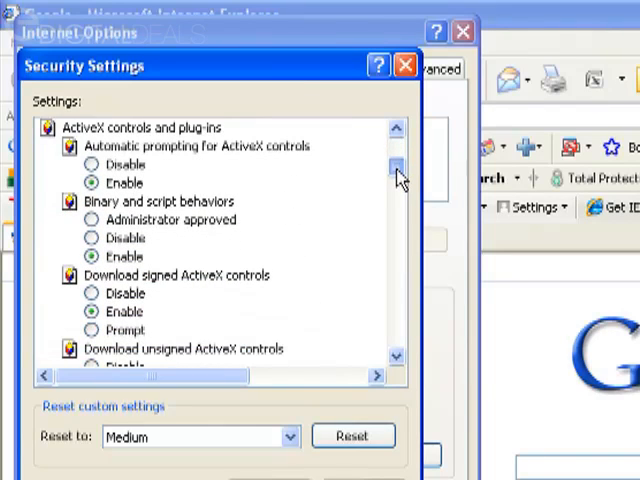
mouse_move(180, 215)
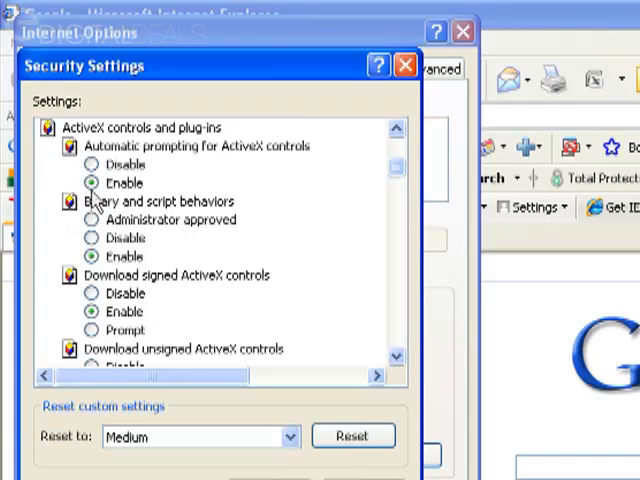
mouse_move(200, 150)
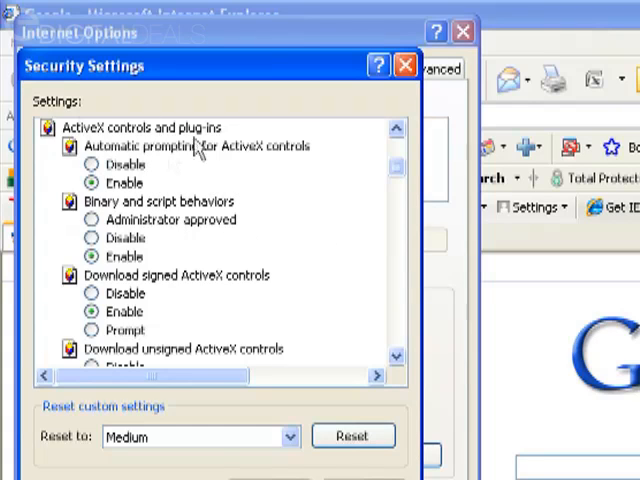
mouse_move(133, 213)
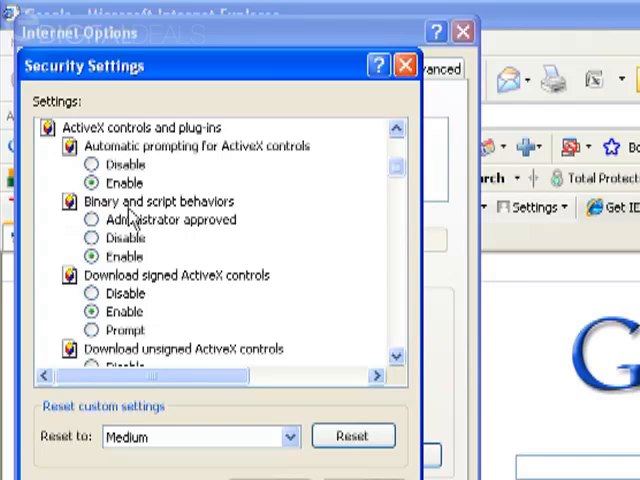
scroll(down, 3)
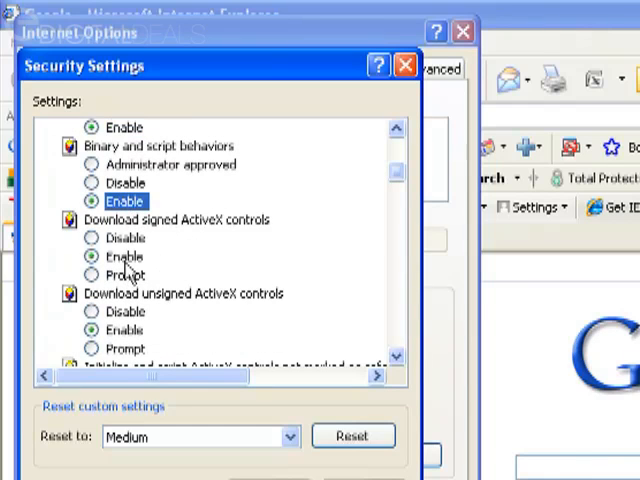
scroll(down, 3)
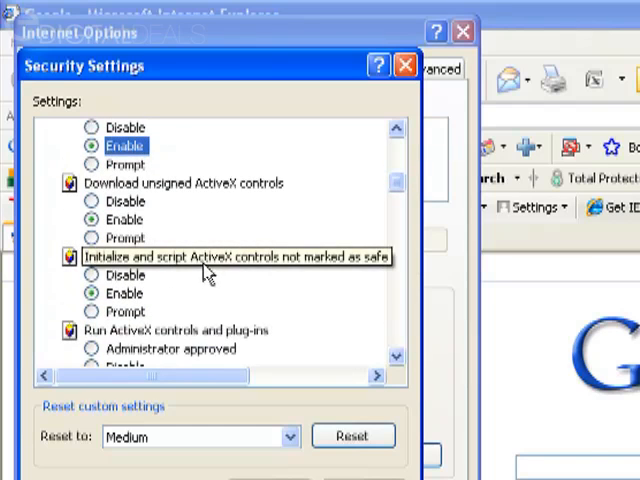
scroll(down, 3)
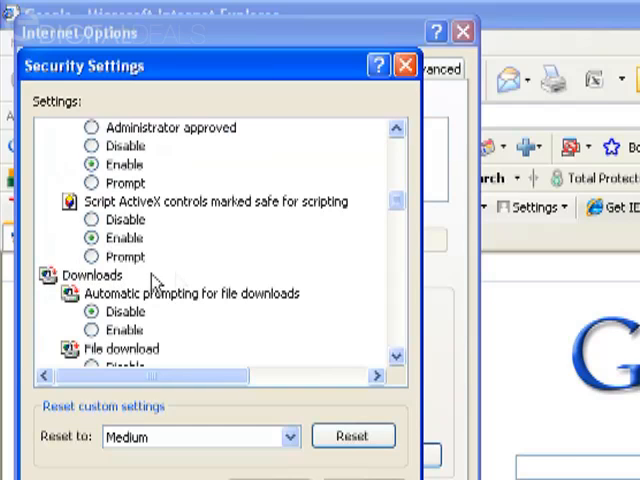
mouse_move(115, 290)
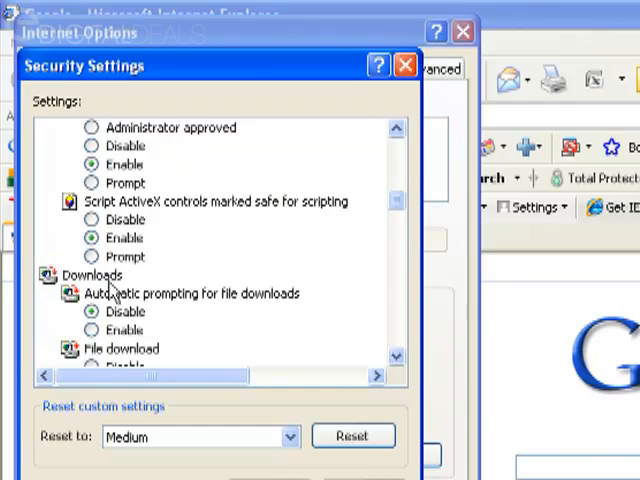
mouse_move(160, 272)
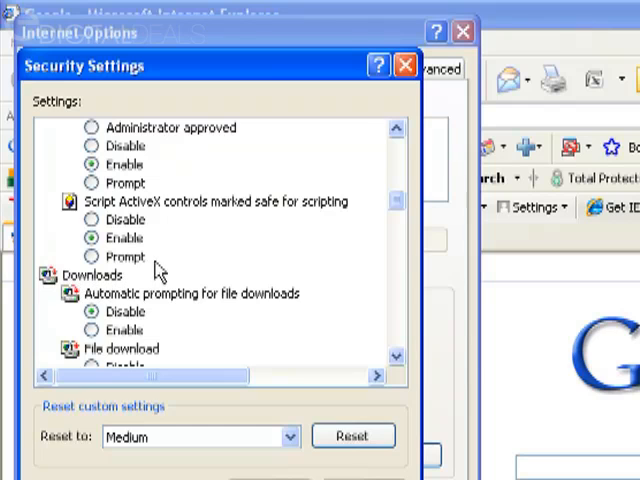
scroll(up, 3)
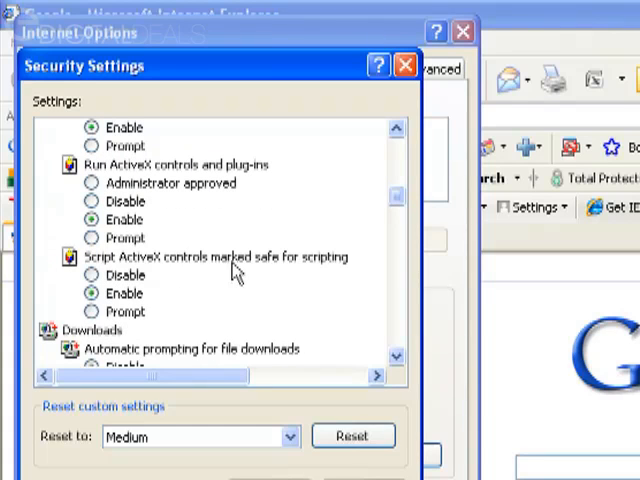
mouse_move(285, 278)
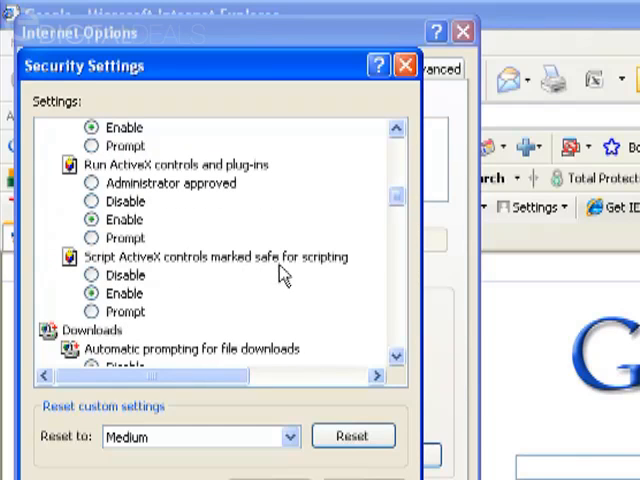
mouse_move(293, 272)
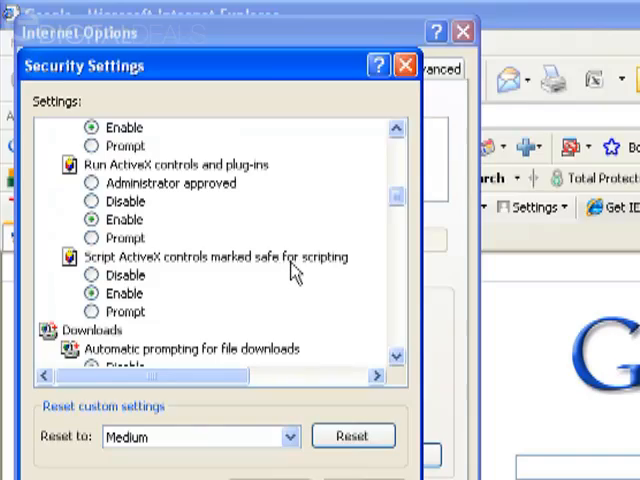
scroll(down, 3)
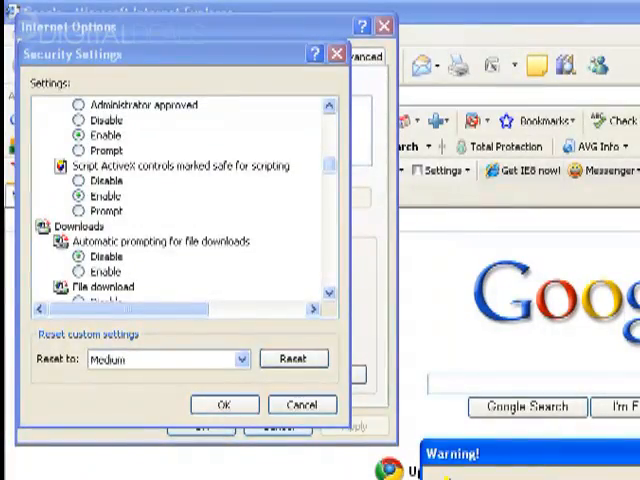
Confirm the enabled ActiveX settings and close Internet Options with OK
click(224, 404)
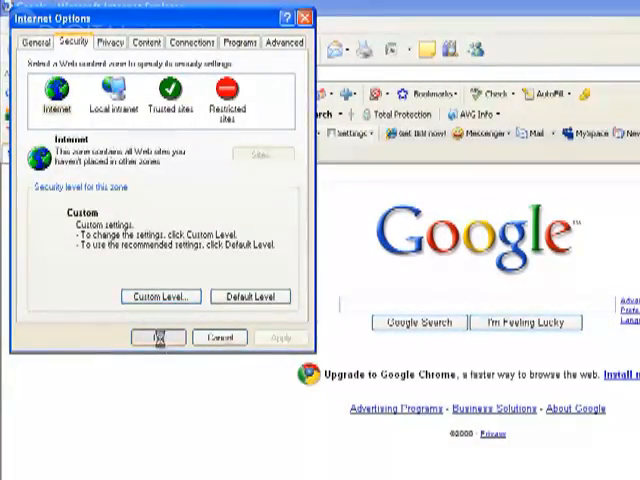
click(157, 337)
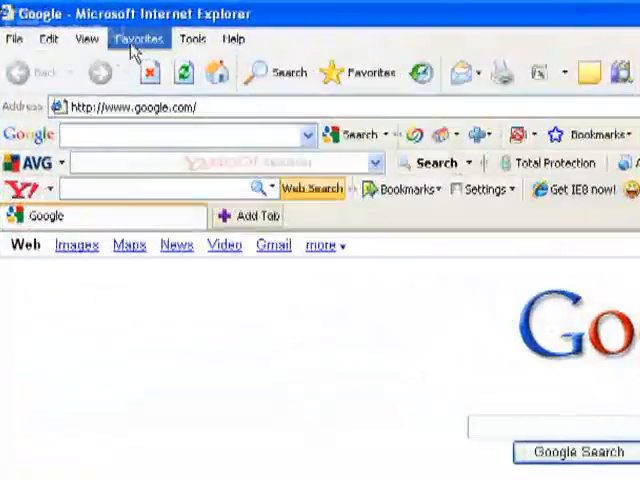
click(138, 38)
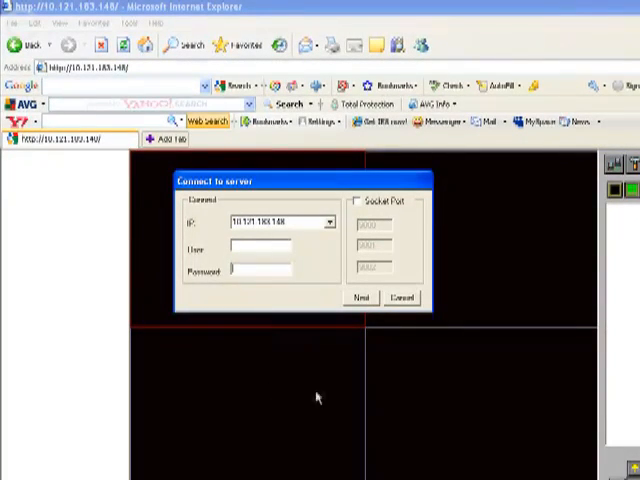
mouse_move(330, 394)
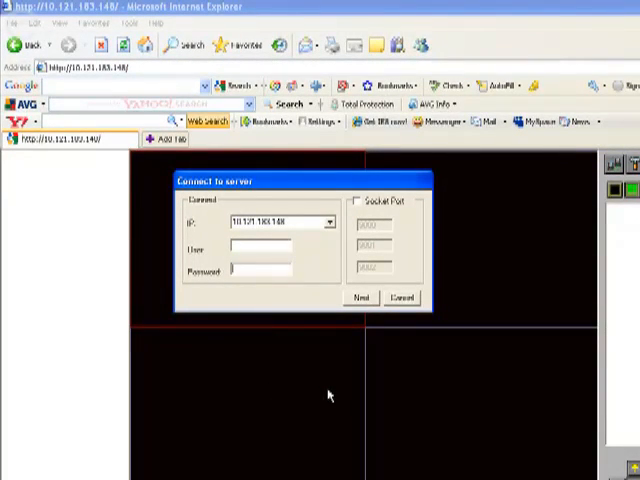